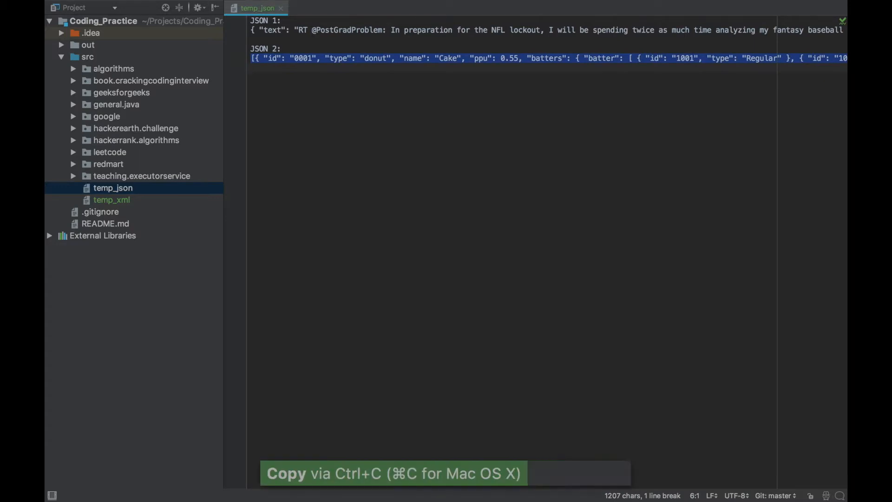
Step: Create a new scratch buffer through a Find Action search for 'new scratch'
type("nre")
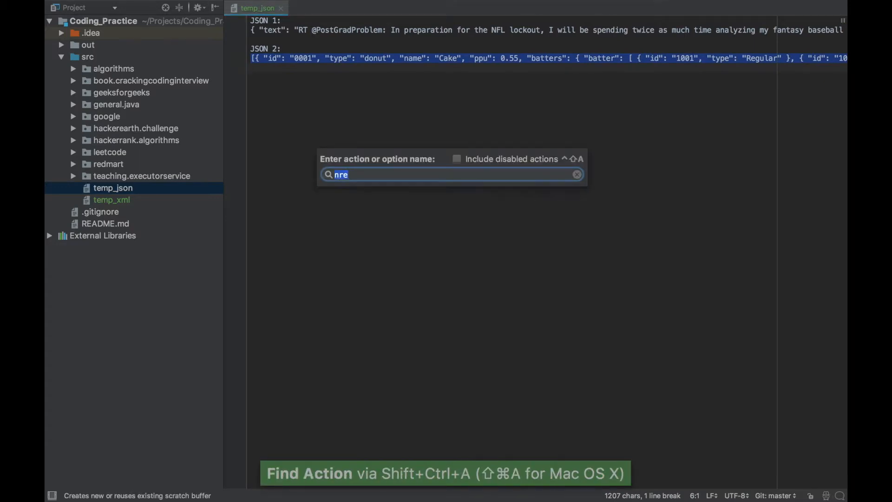
type("new scra")
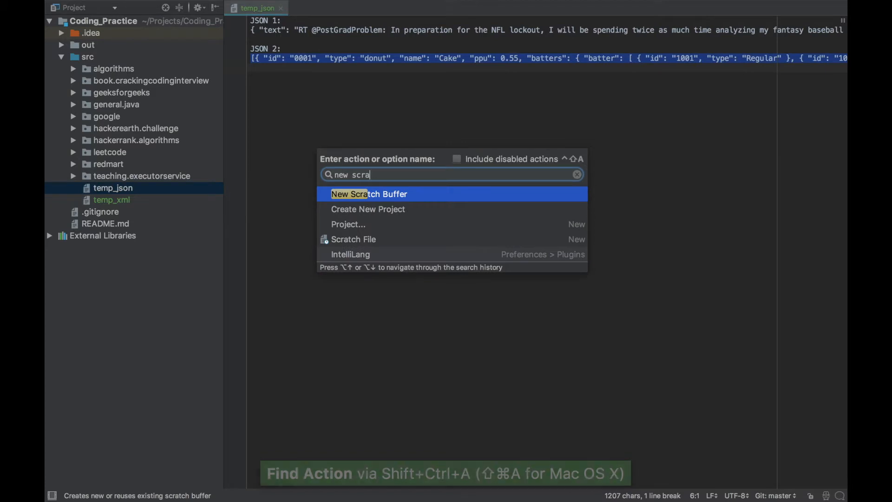
mouse_move(573, 205)
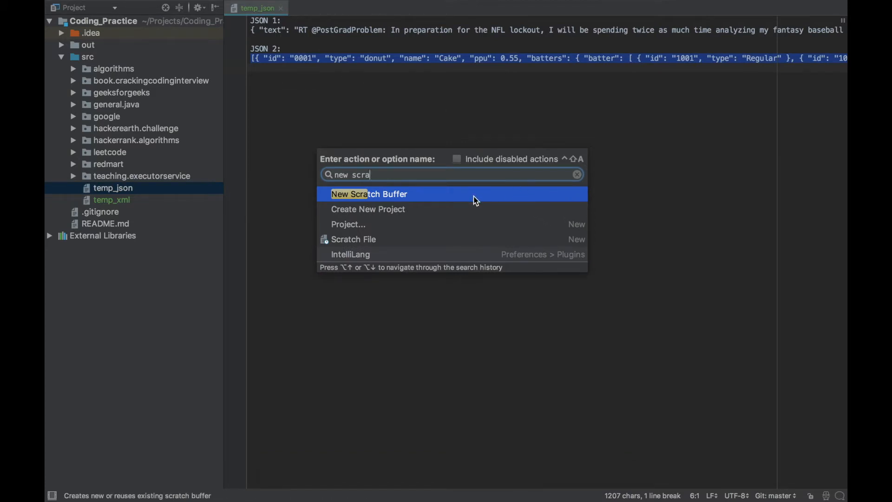
left_click(369, 194)
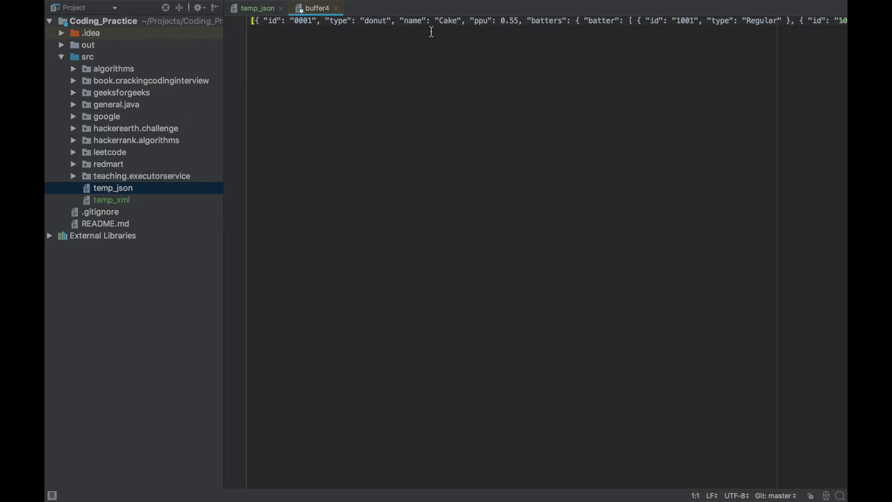
Step: Run Increase Font Size from a Find Action search for 'font size'
type("fnt")
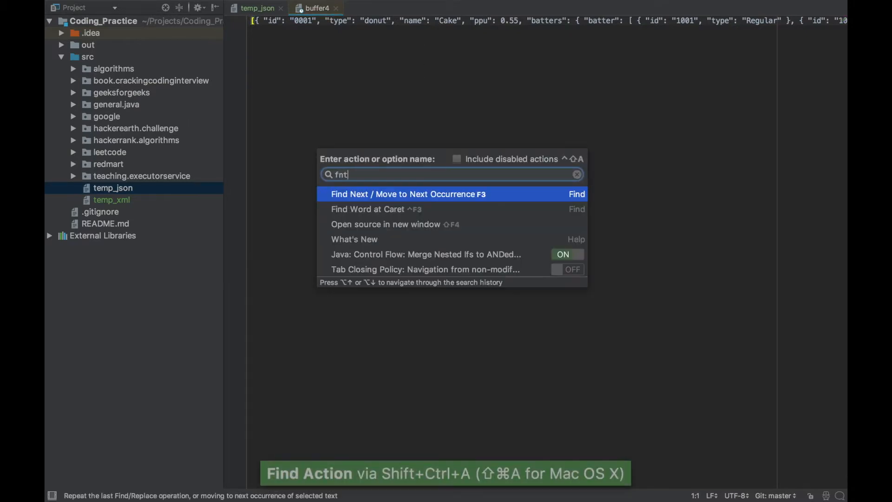
type("font siz")
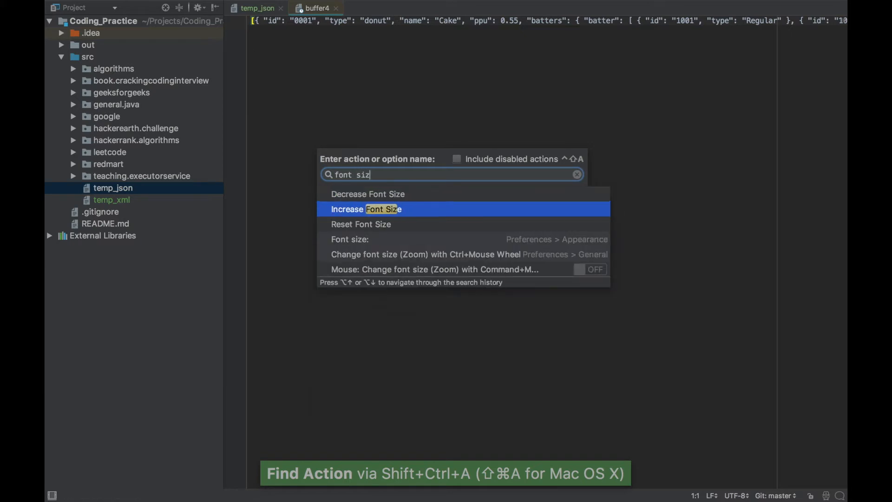
left_click(365, 208)
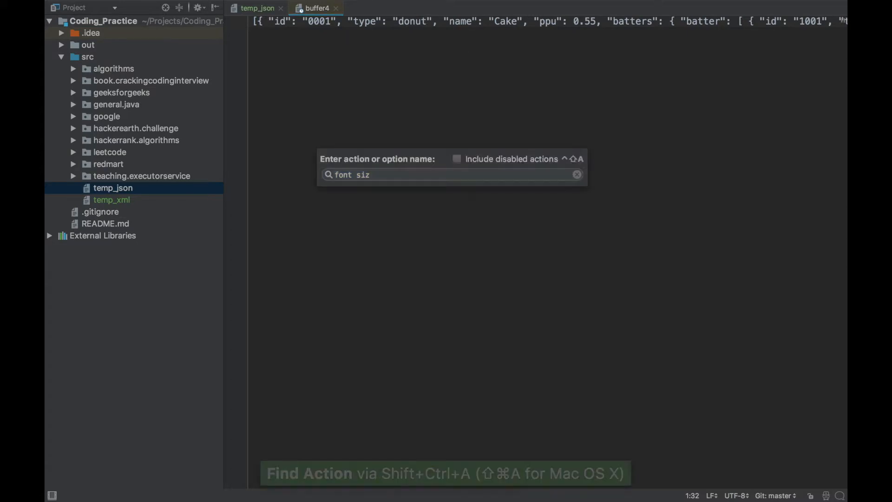
Step: Change the scratch buffer's file language to JSON through Find Action
type("langu")
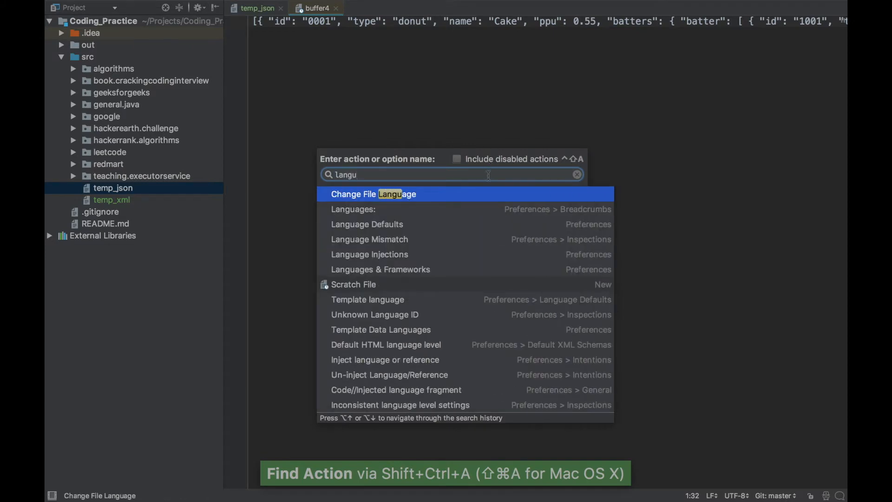
left_click(373, 195)
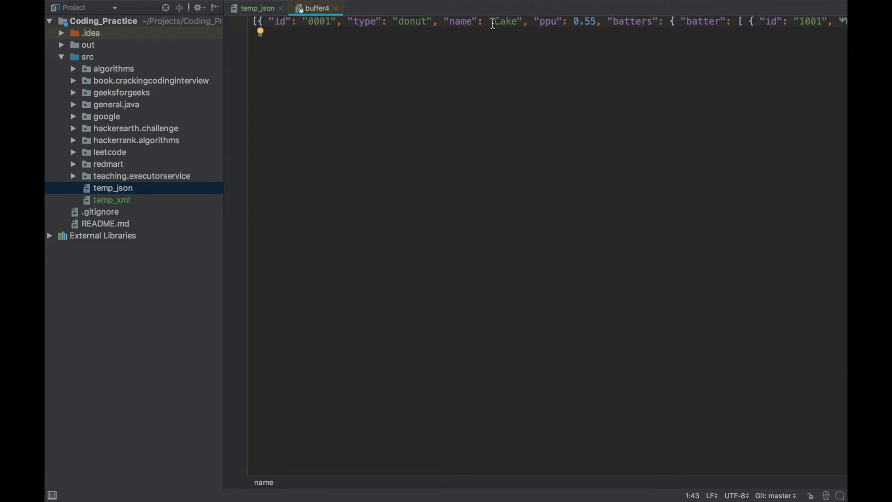
mouse_move(469, 111)
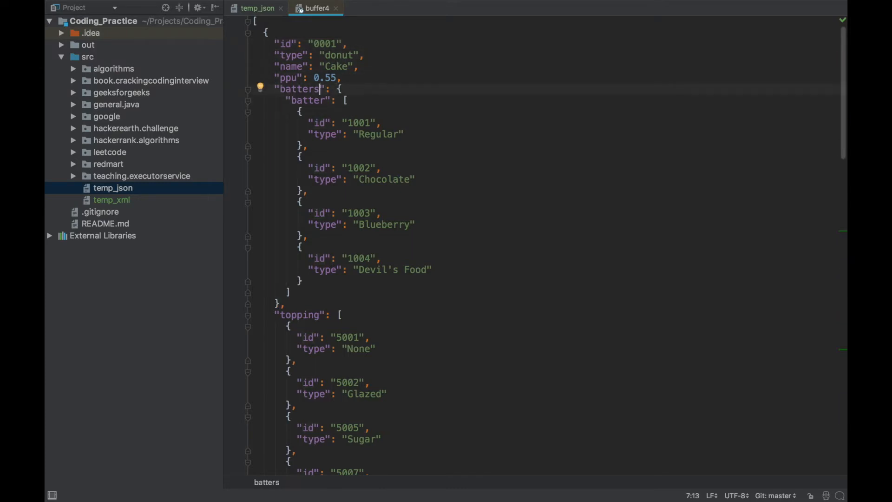
key("shift+ctrl+left")
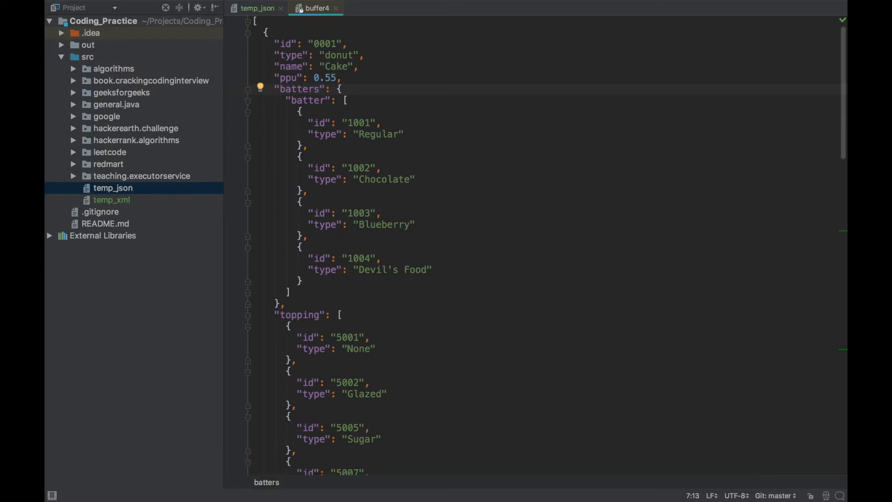
key("ctrl+backspace")
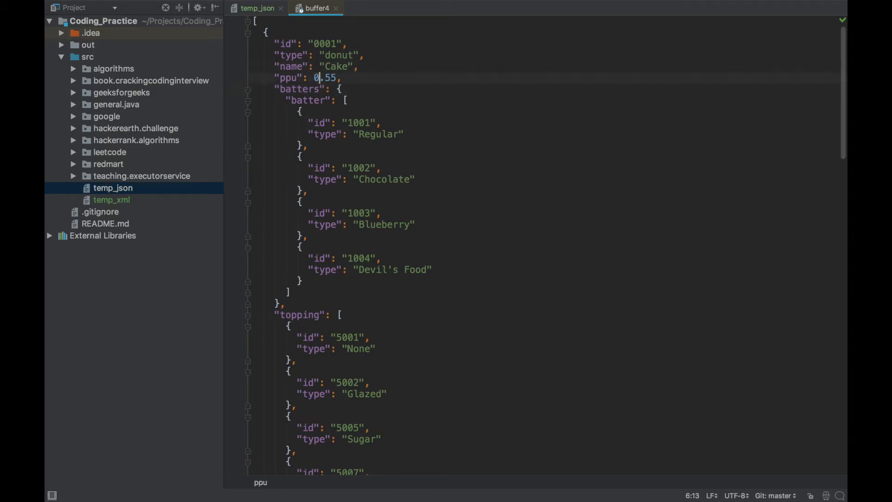
Step: Move the ppu line up and back down so it sits right after type
key("shift+alt+up")
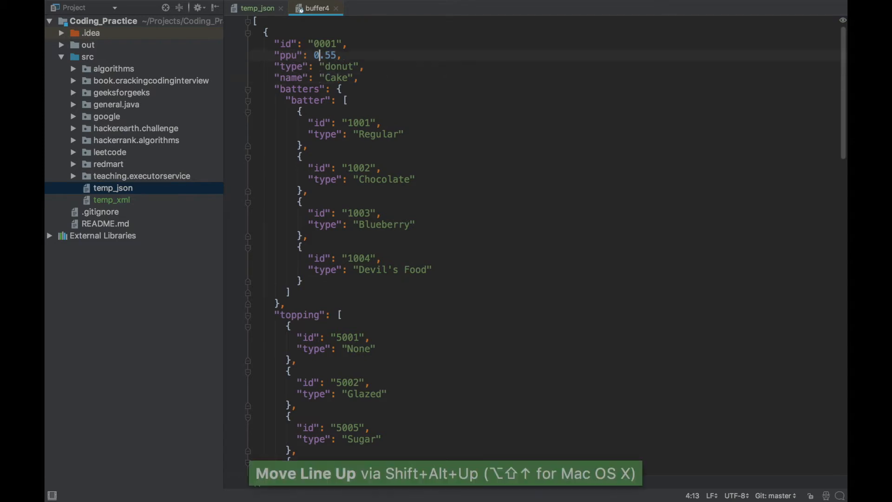
key("shift+alt+down")
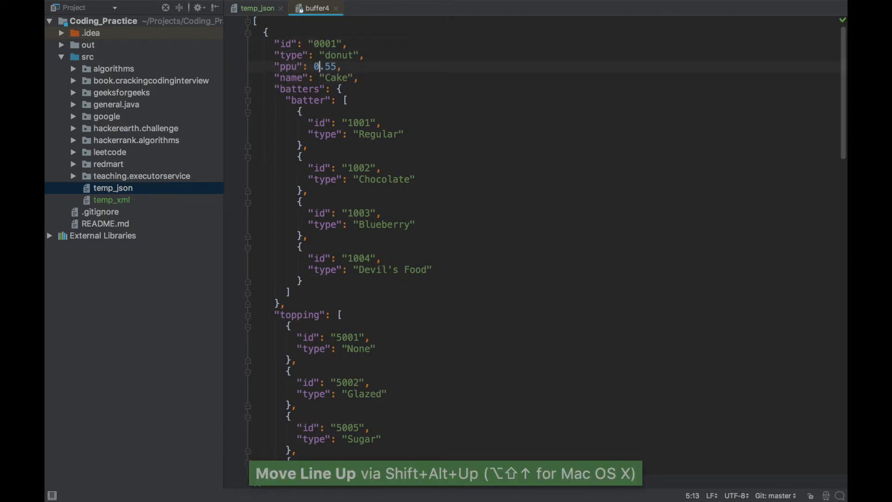
key("shift+alt+up")
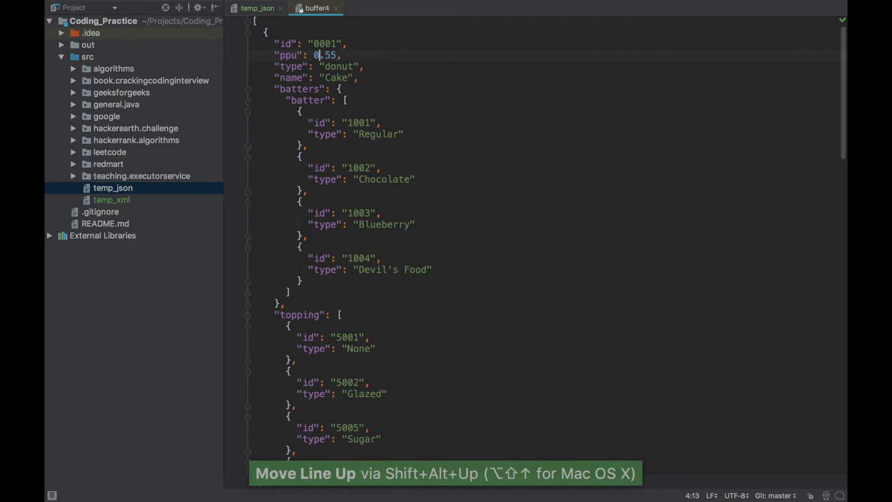
key("ctrl+y")
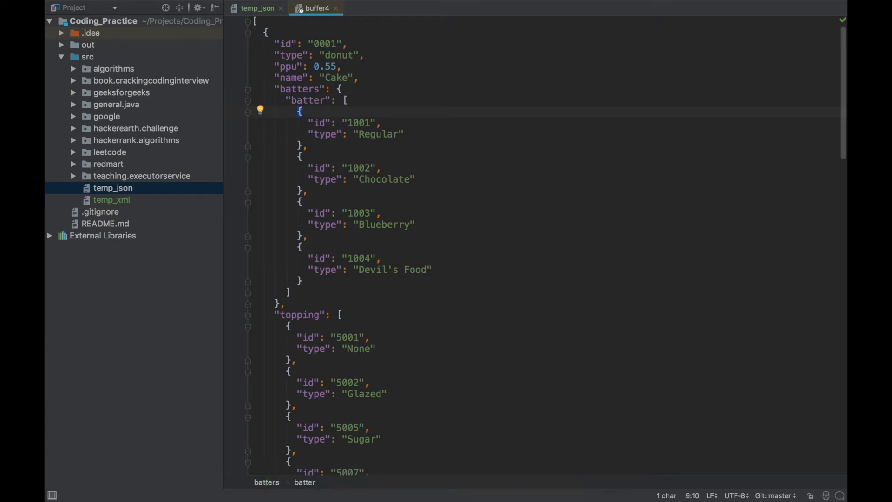
key("ctrl+w")
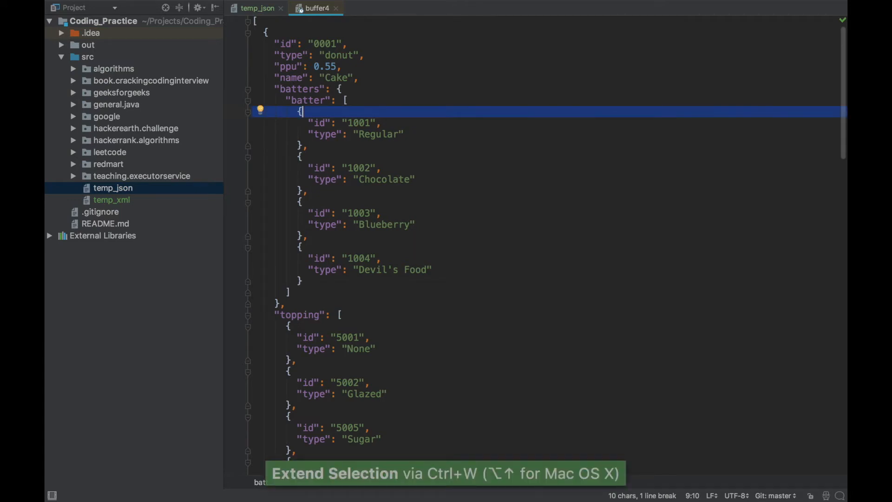
key("ctrl+w")
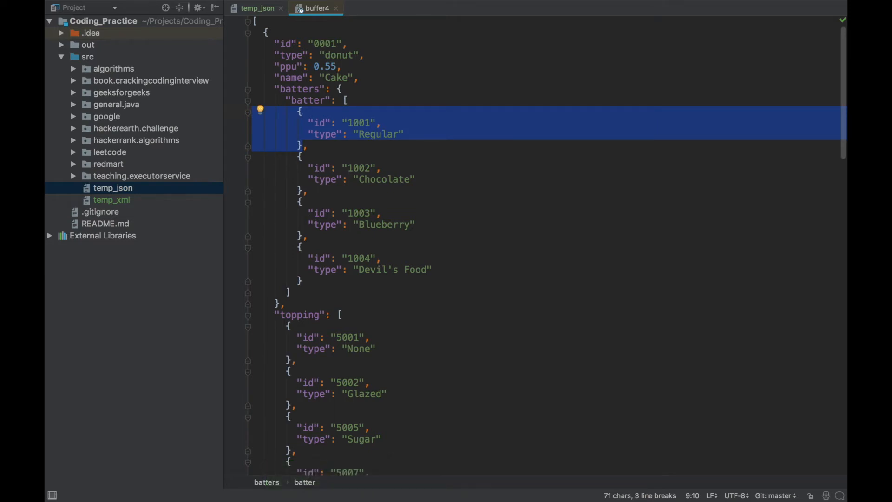
key("ctrl+w")
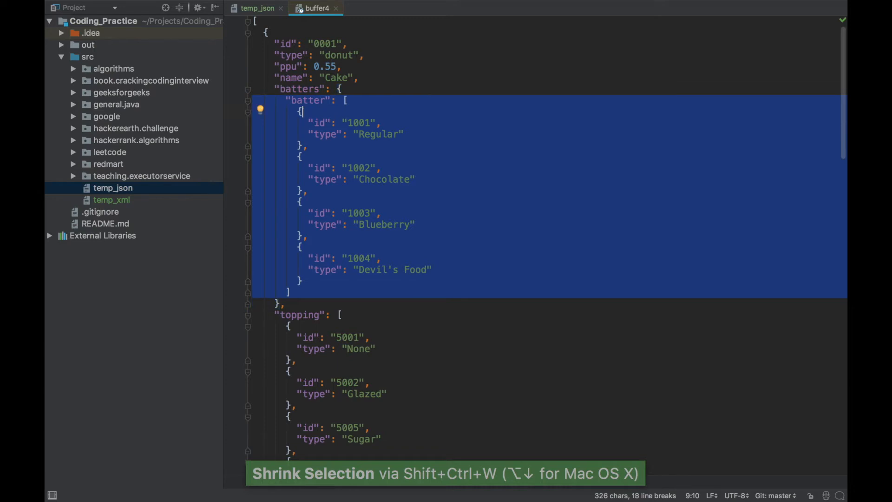
key("shift+ctrl+w")
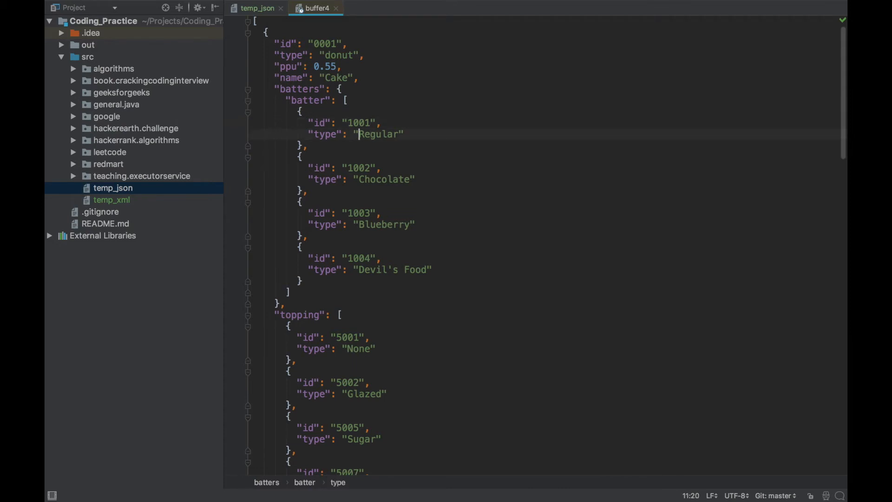
Step: Retype both Candy occurrences, briefly as Candy and then as Chocolate
left_click(357, 178)
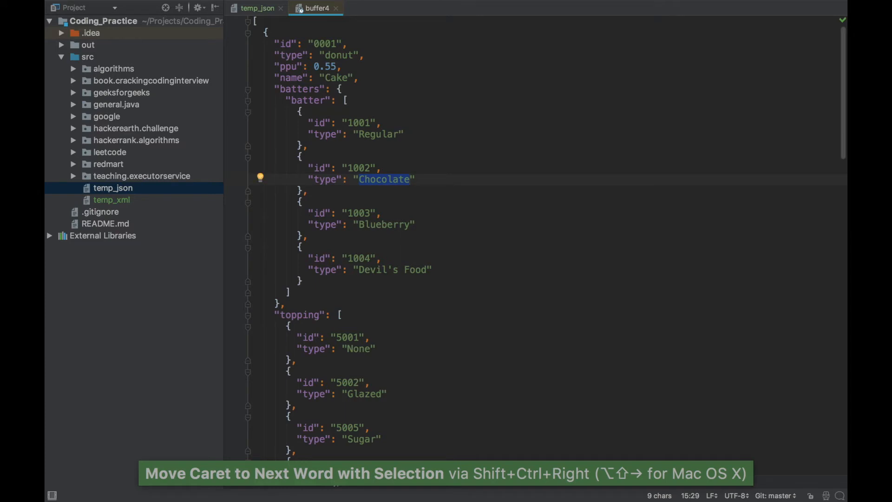
scroll("down", 3)
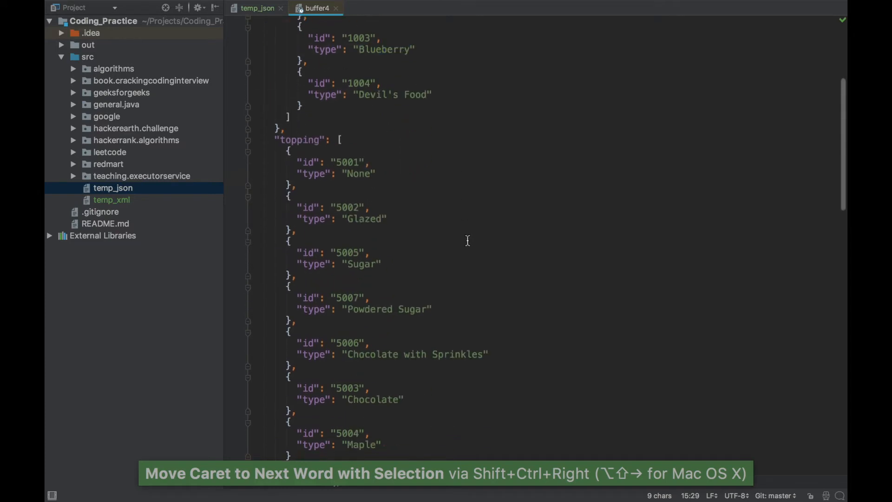
scroll("down", 3)
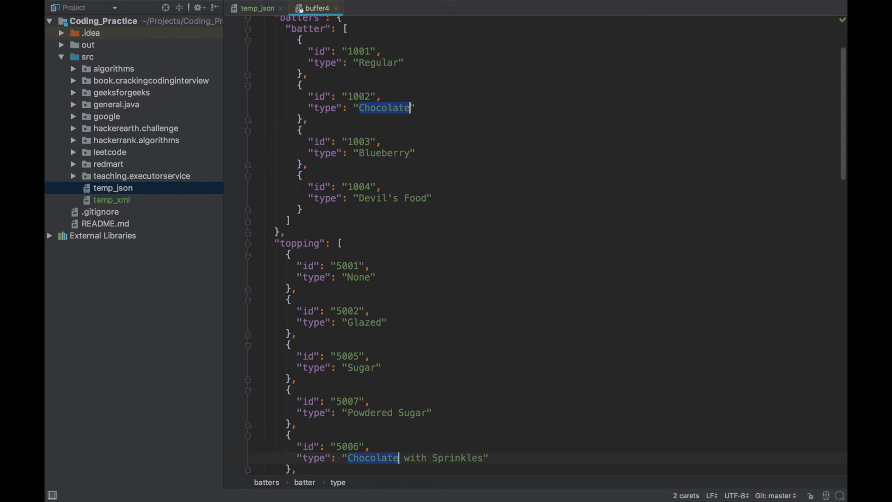
type("Cand")
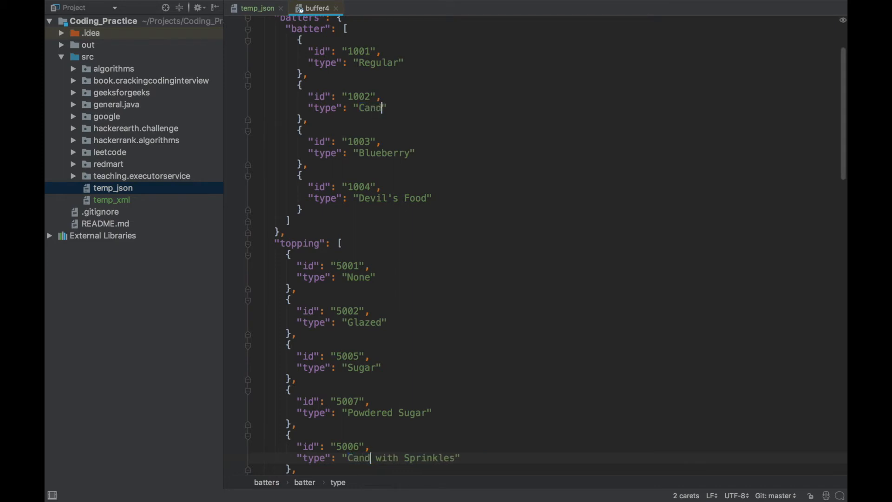
type("y")
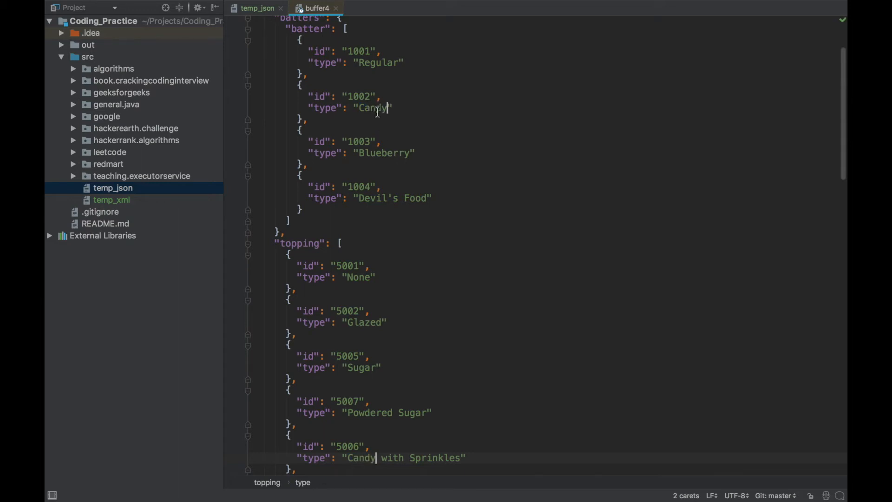
mouse_move(386, 415)
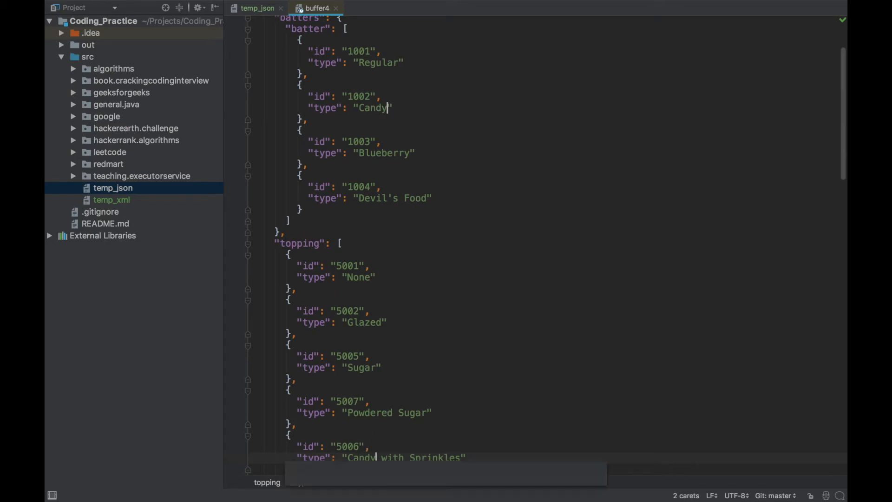
type("Chocolate")
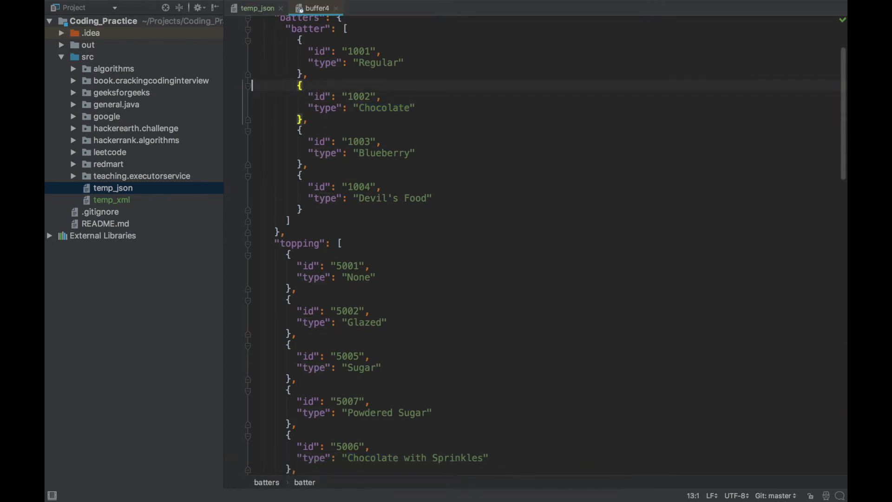
Step: Duplicate the 1002 batter entry and multi-select four Chocolate values with Alt+J
left_click_drag(298, 85, 305, 123)
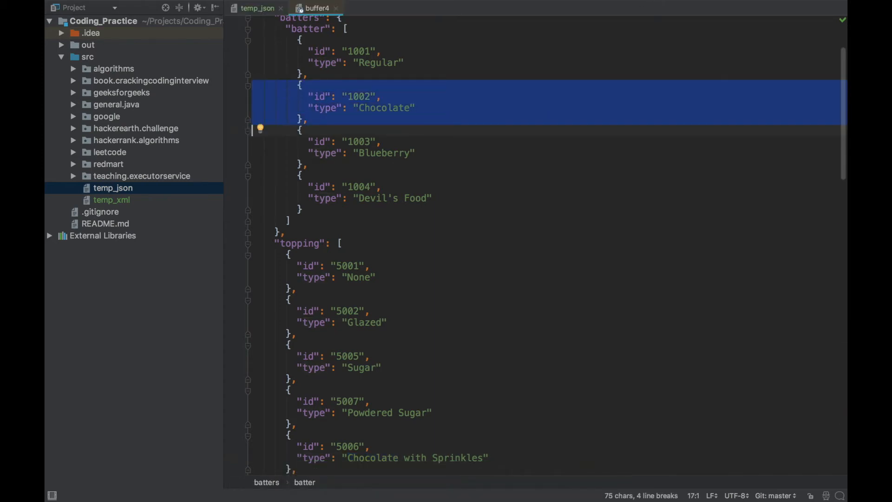
key("ctrl+d")
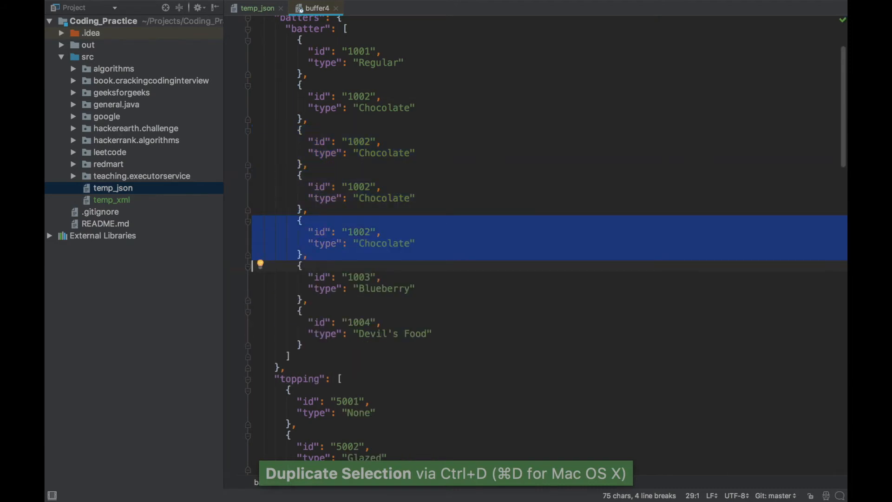
left_click(383, 107)
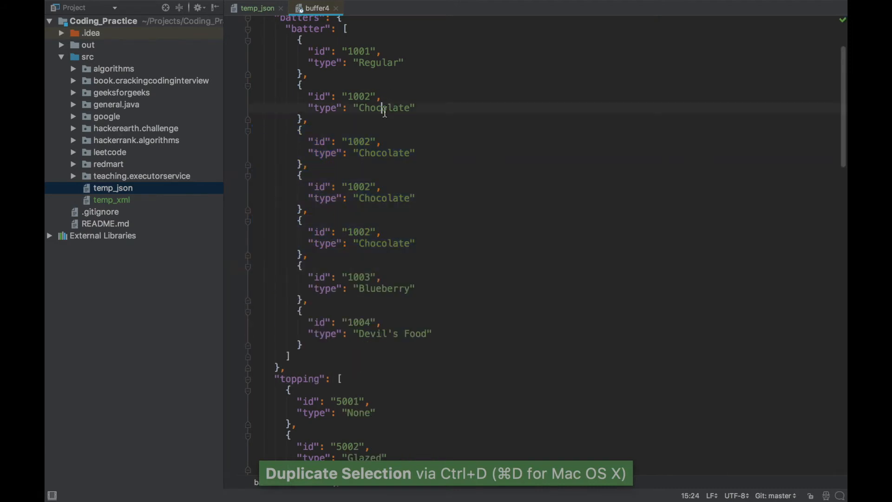
double_click(383, 107)
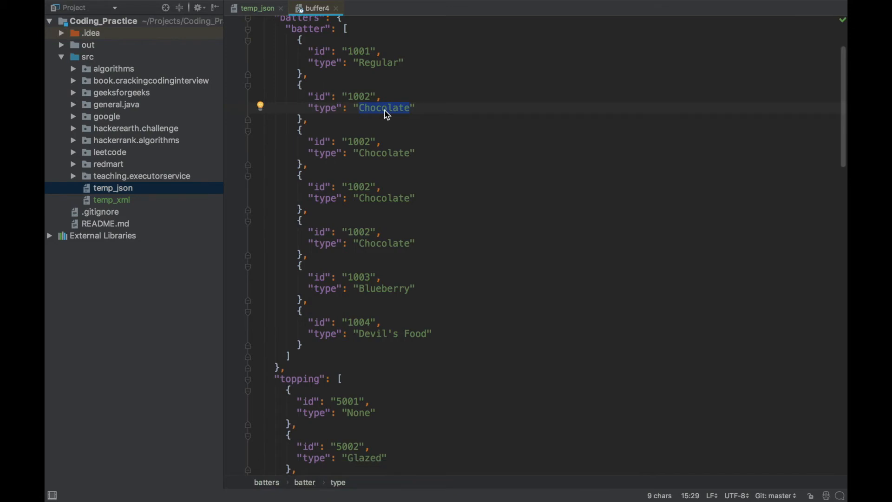
key("alt+j")
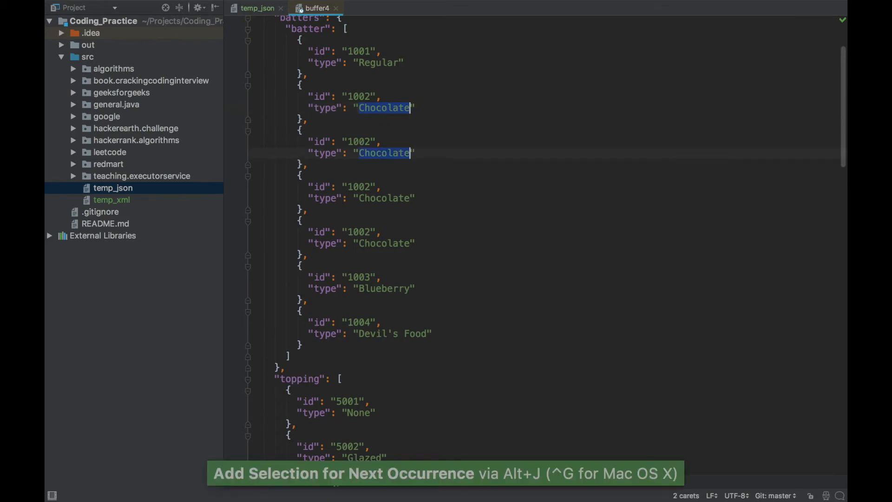
key("alt+j")
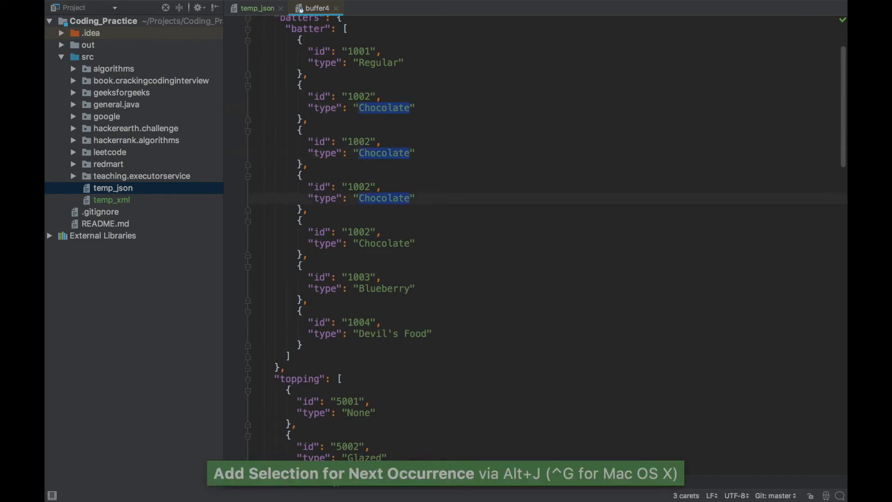
key("alt+j")
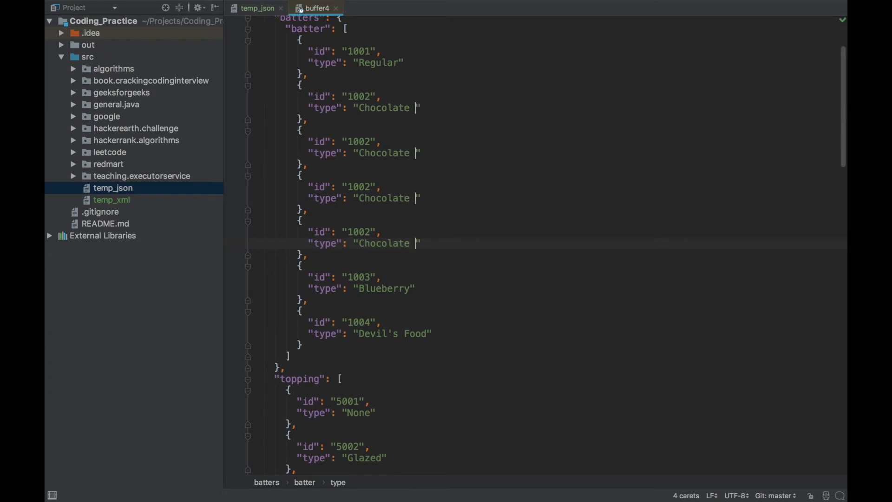
Step: Retype the selected values as Candy and compact the last four batter entries onto single lines
type("and Candy")
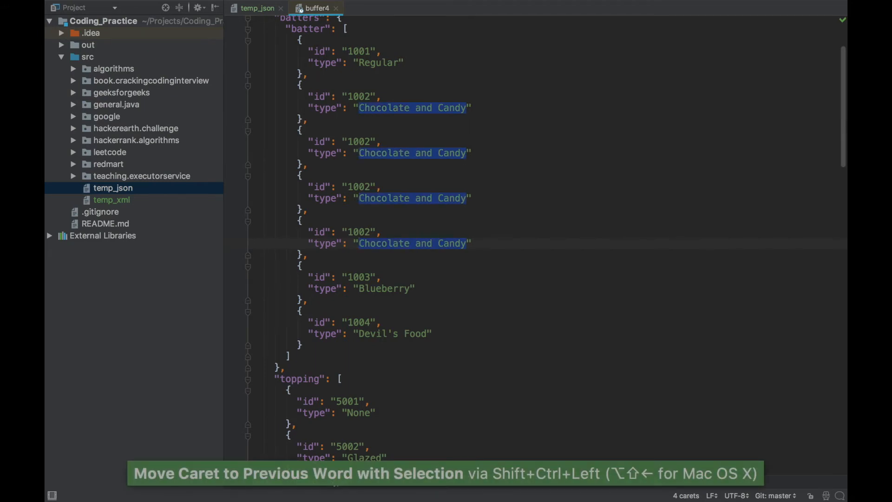
key("ctrl+w")
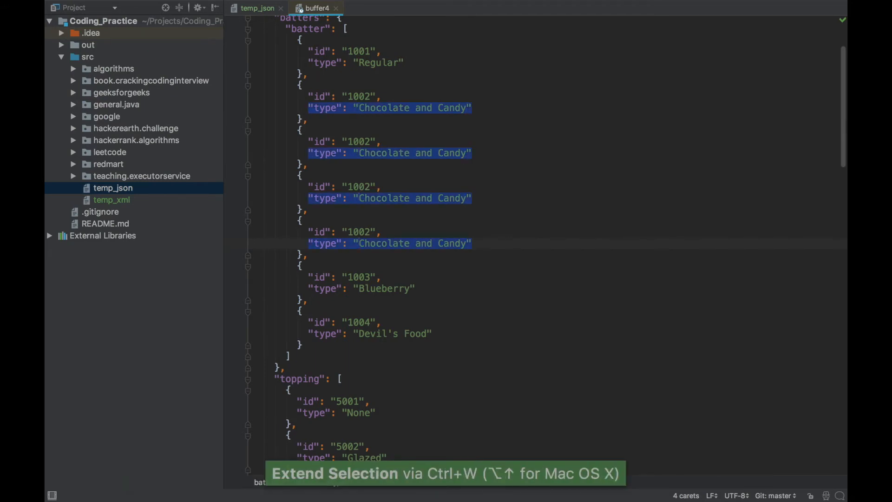
key("ctrl+w")
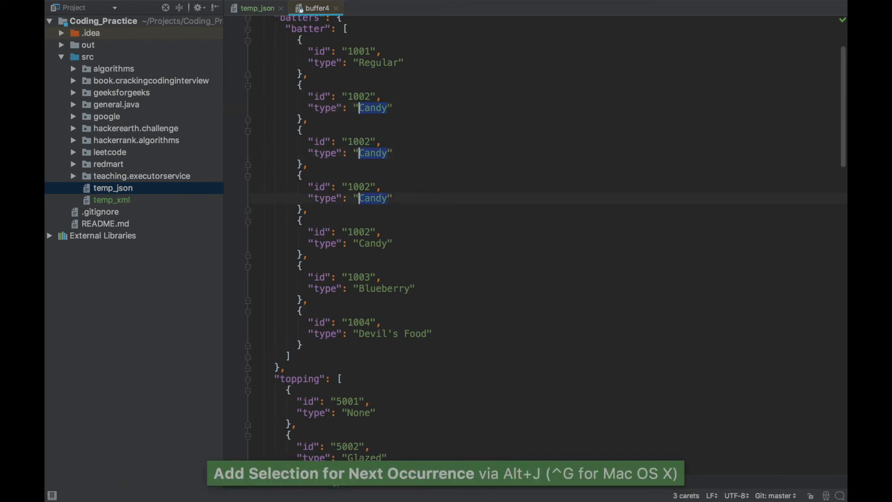
key("alt+j")
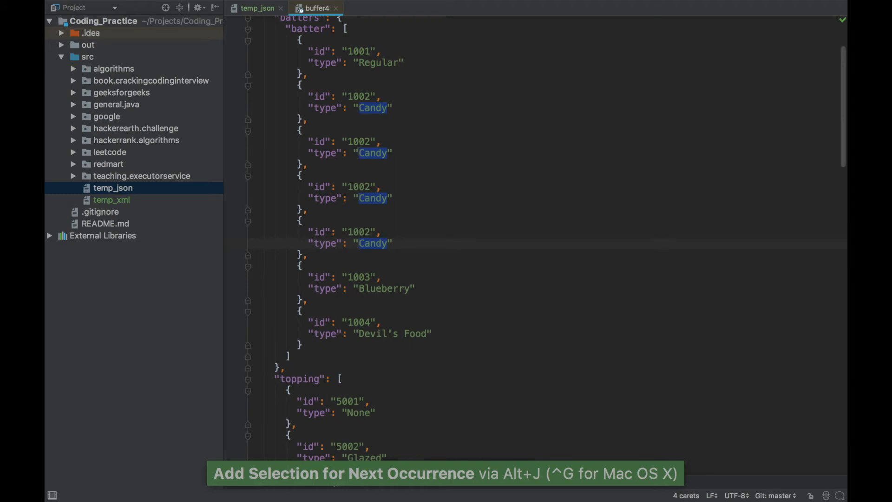
key("Escape")
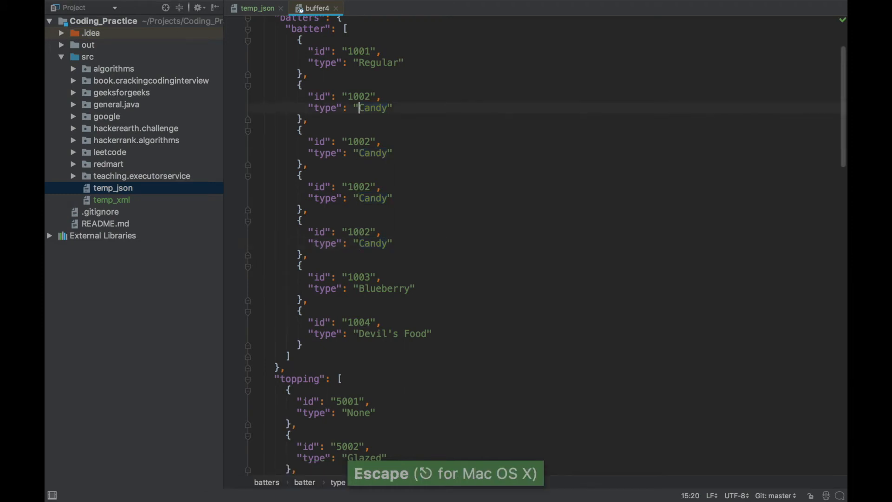
key("Escape")
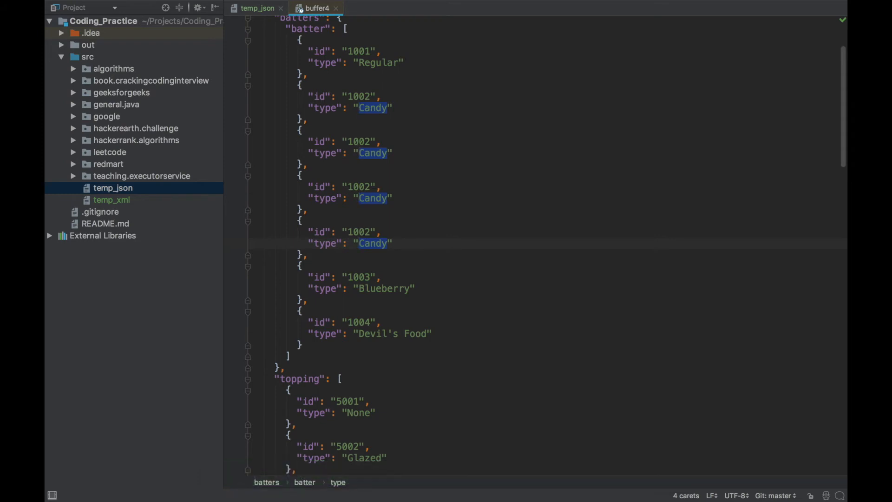
type("Dig")
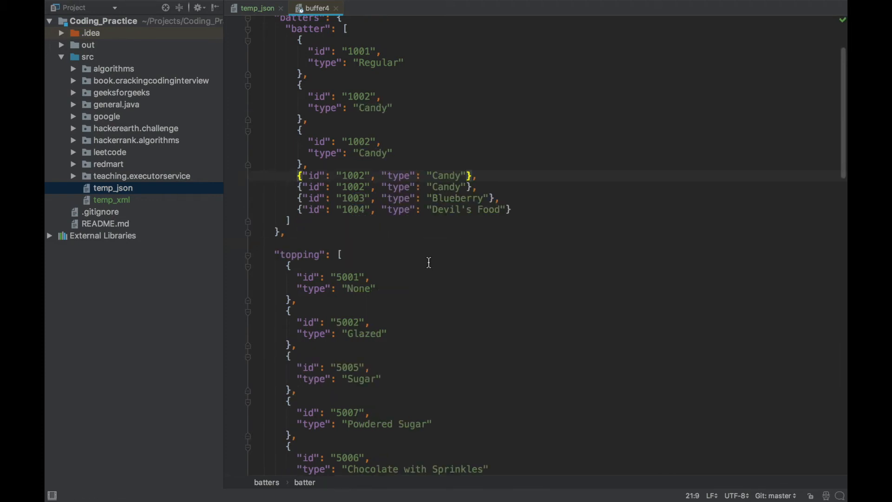
mouse_move(414, 217)
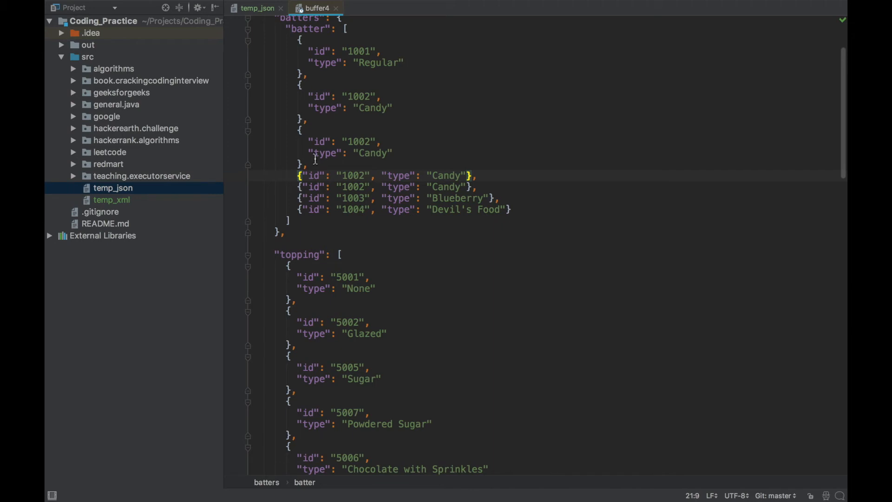
mouse_move(541, 324)
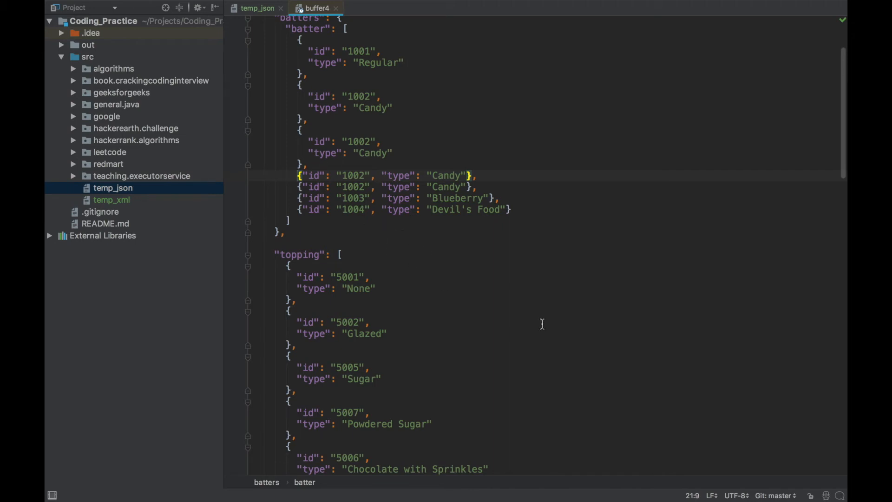
mouse_move(473, 299)
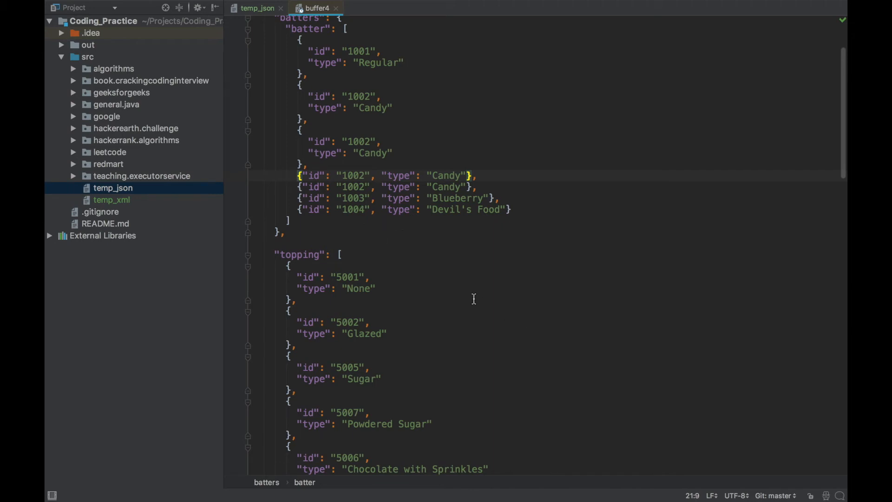
mouse_move(336, 188)
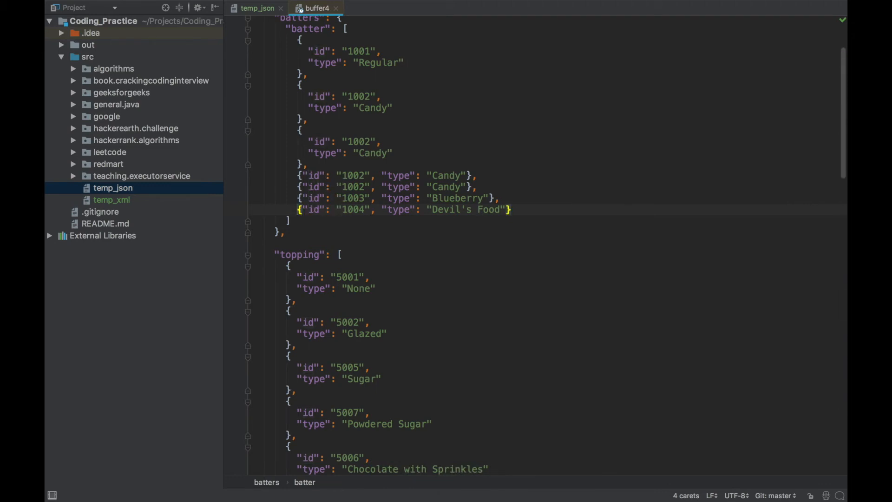
Step: Search Find Action for 'keymap'
type("keymap")
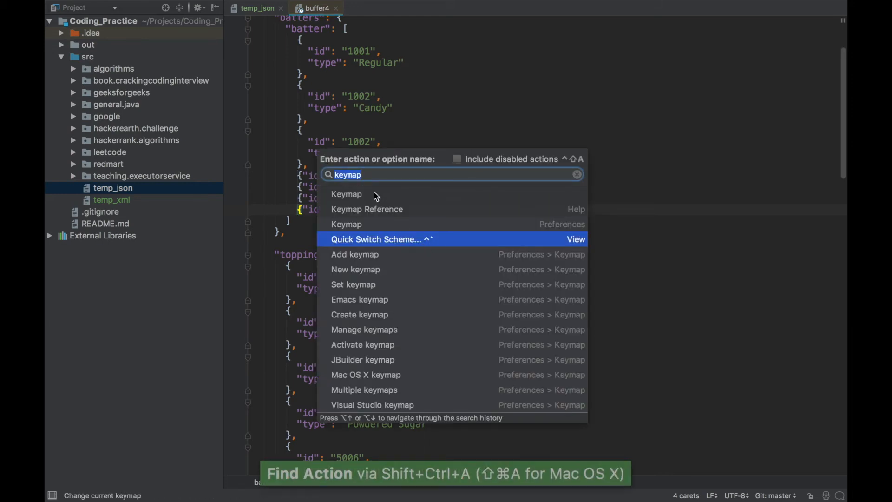
Step: Filter Keymap settings for 'clone caret' and pick a shortcut option for Clone Caret Below
key("escape")
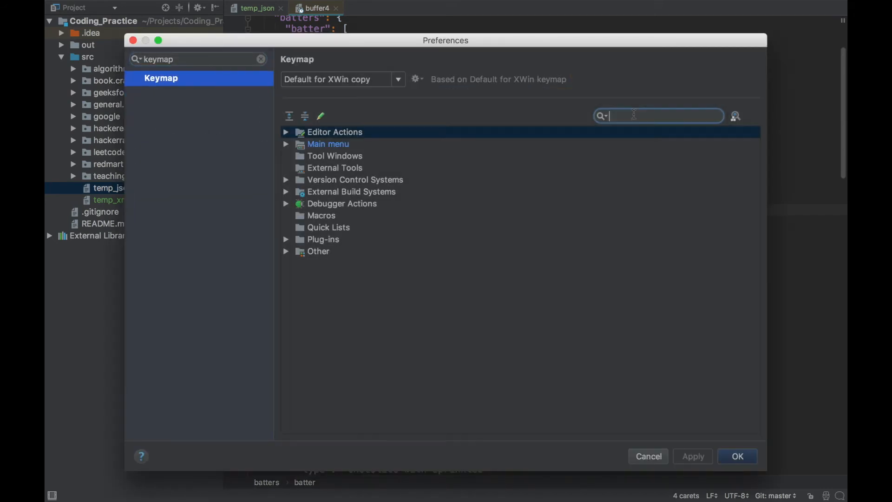
type("clone caret")
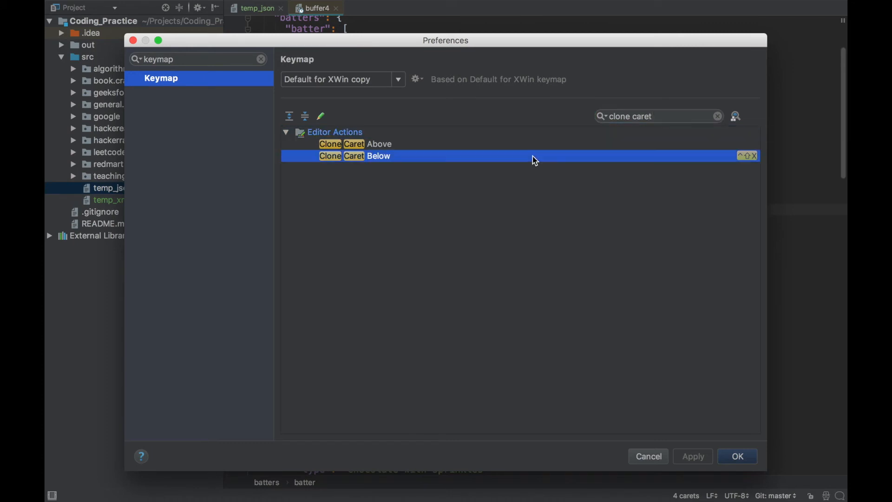
right_click(534, 156)
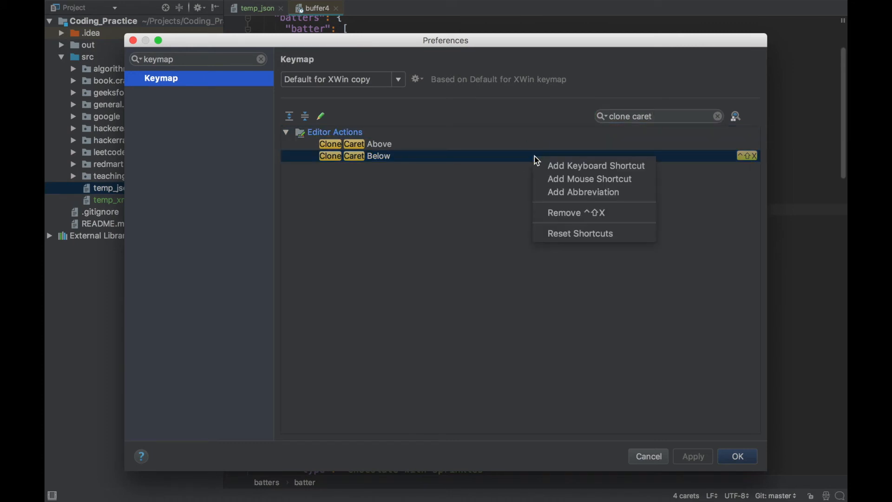
left_click(595, 165)
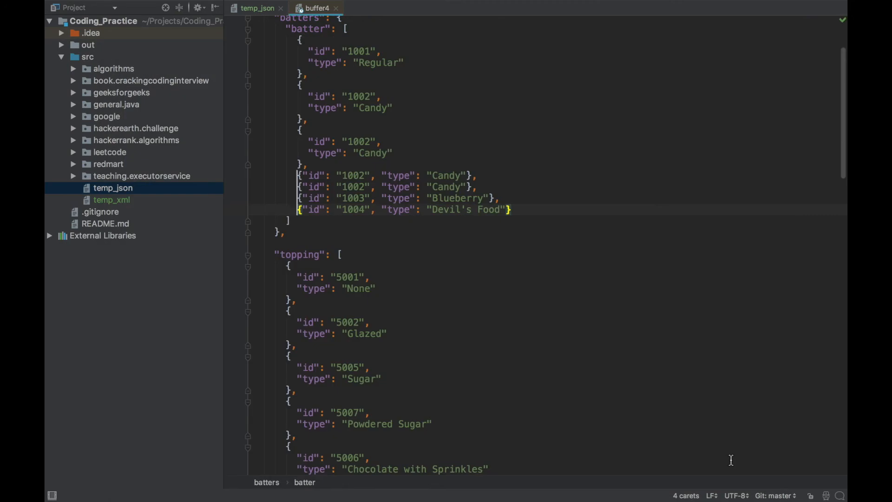
mouse_move(309, 222)
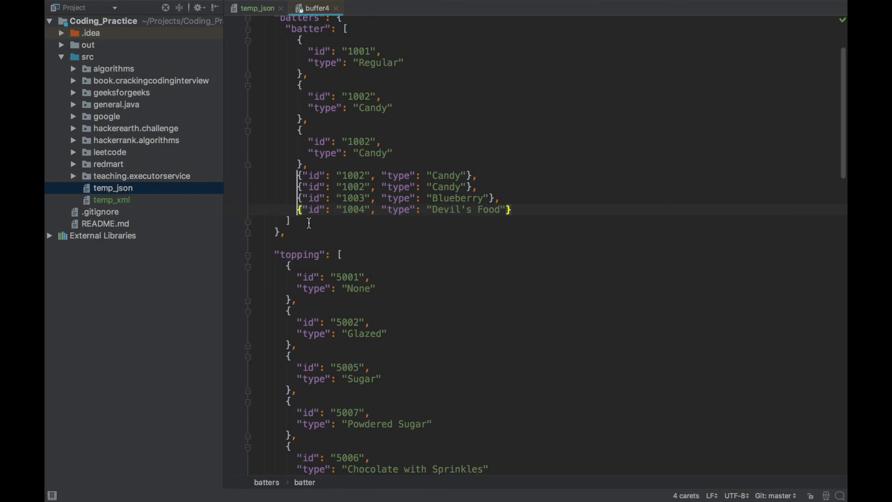
key("Escape")
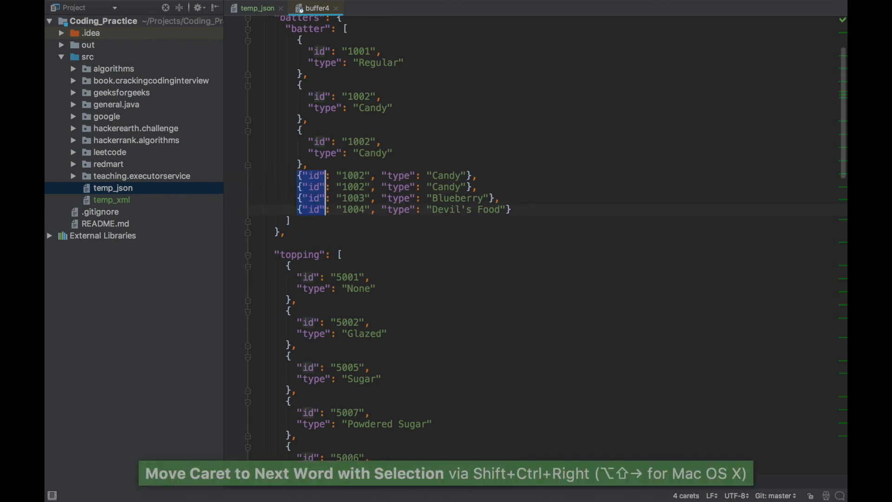
key("shift+ctrl+right")
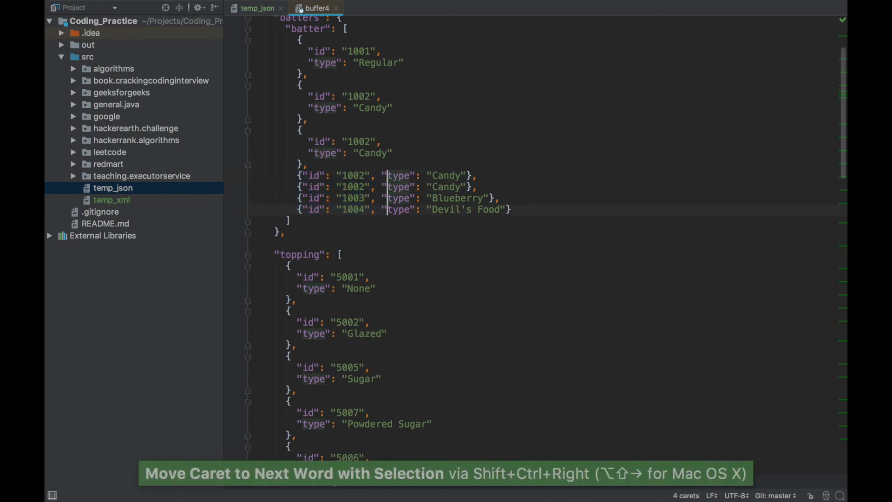
type("tye")
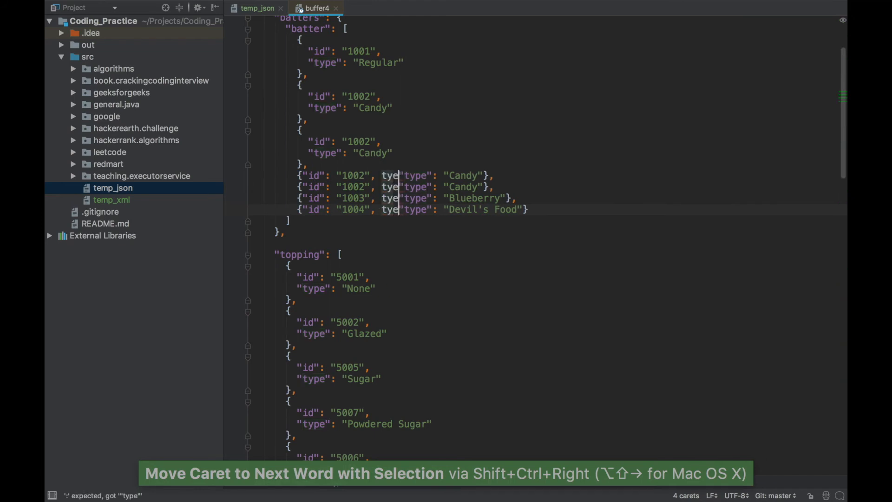
type("s")
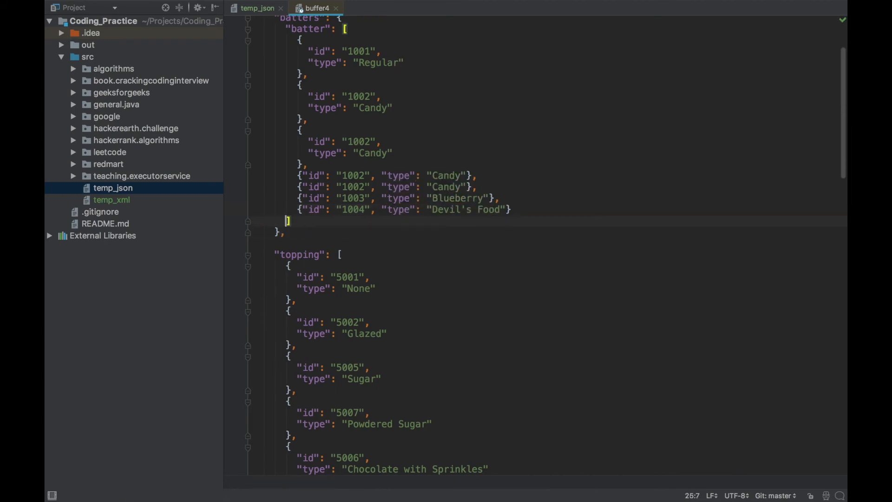
Step: Lowercase the 1003 batter's Blueberry value to 'blueberry' with Ctrl+Shift+U
left_click(325, 209)
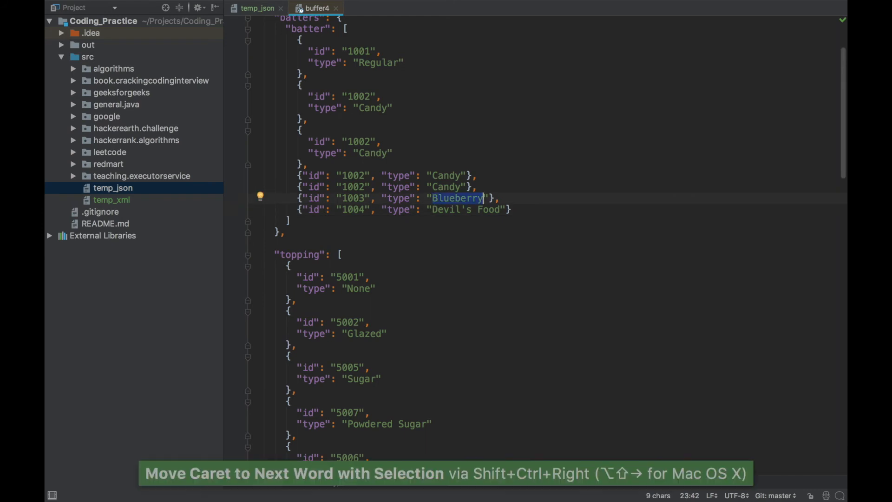
key("ctrl+shift+u")
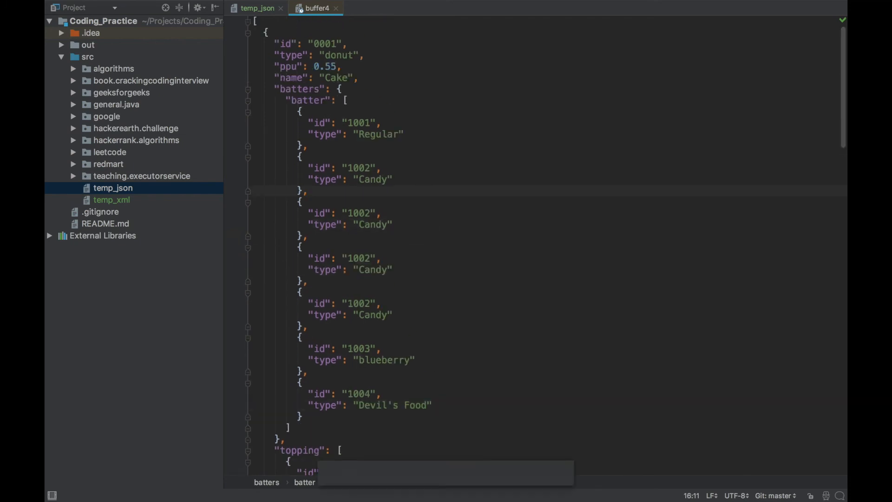
Step: Search the buffer for 'Candy', scroll through its 4 matches, and switch to Replace mode
key("ctrl+f")
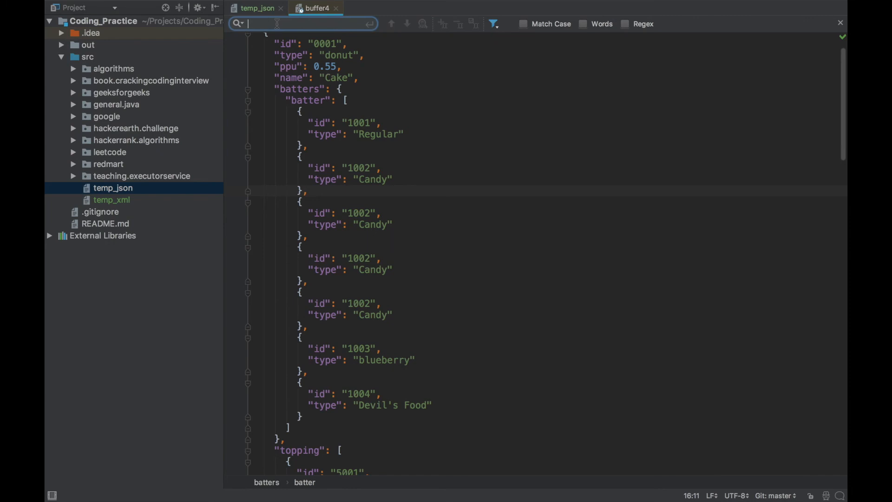
type("Candy")
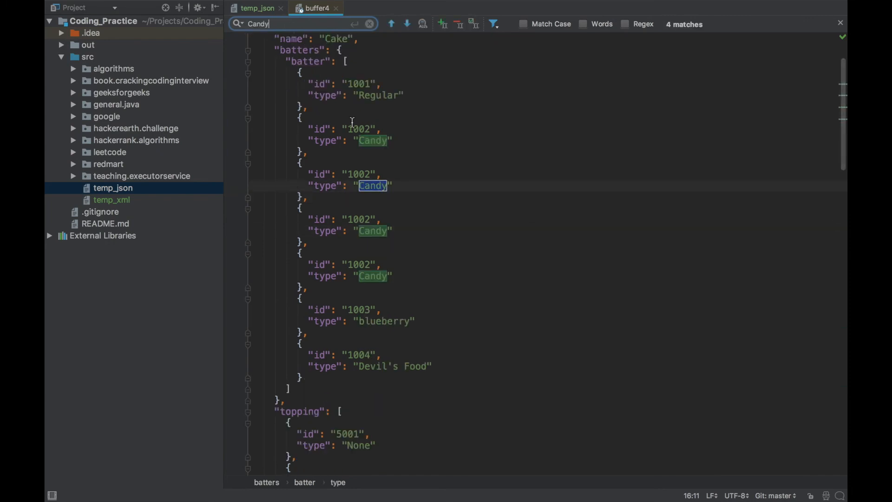
scroll("down", 3)
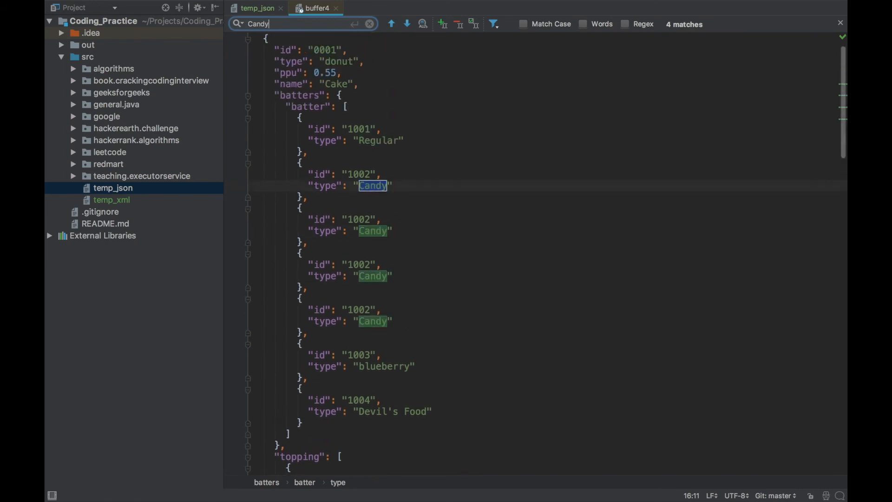
scroll("down", 3)
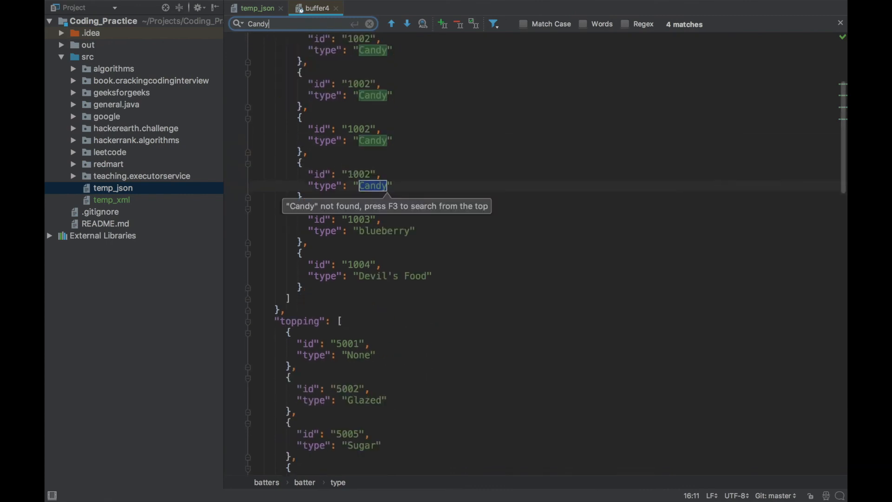
left_click(443, 23)
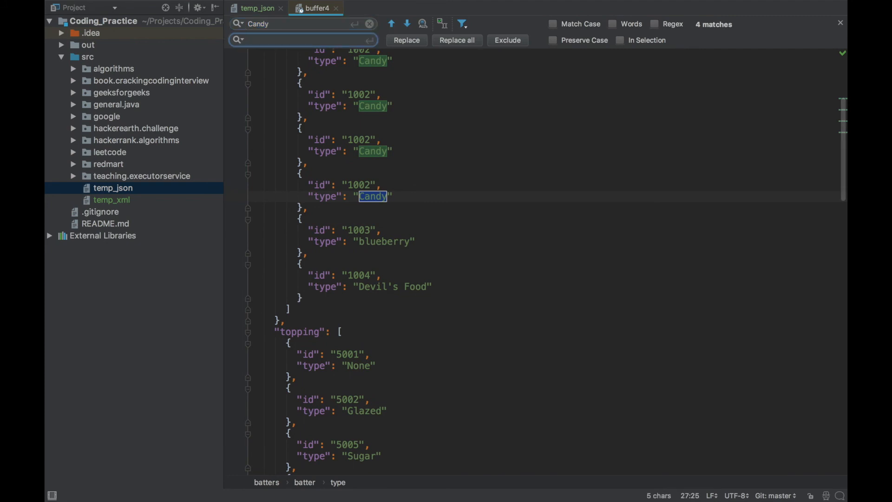
Step: Replace all four Candy batter types with Chocolate, making the first one uppercase CHOCOLATE
type("Chocolate")
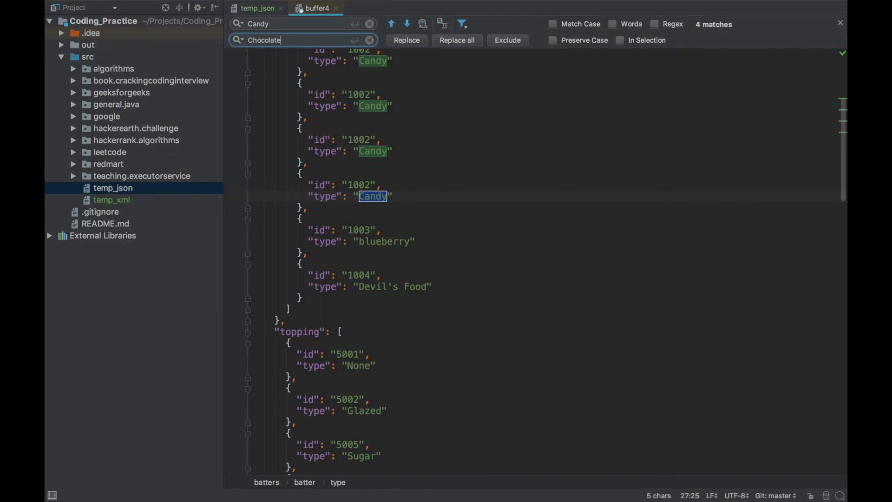
mouse_move(439, 73)
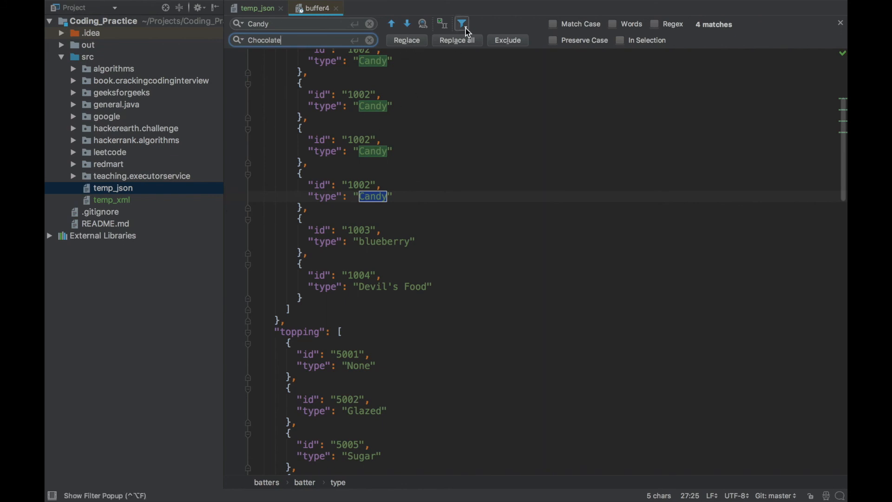
left_click(461, 24)
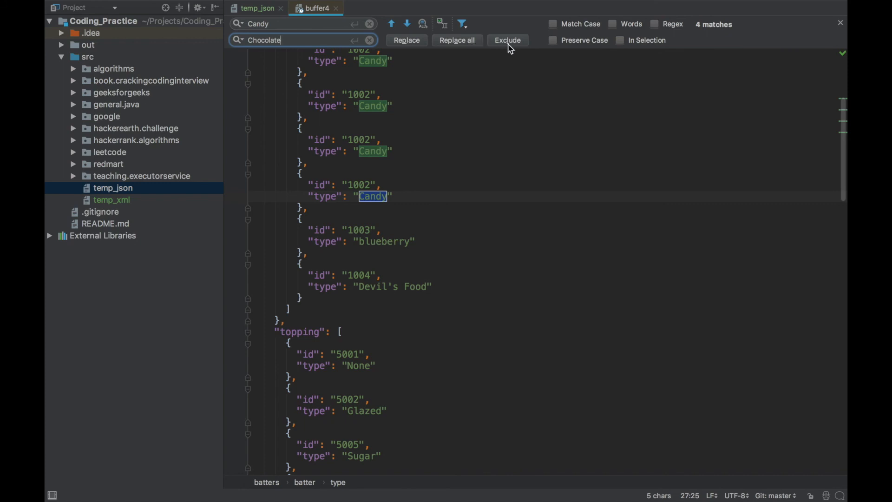
mouse_move(424, 51)
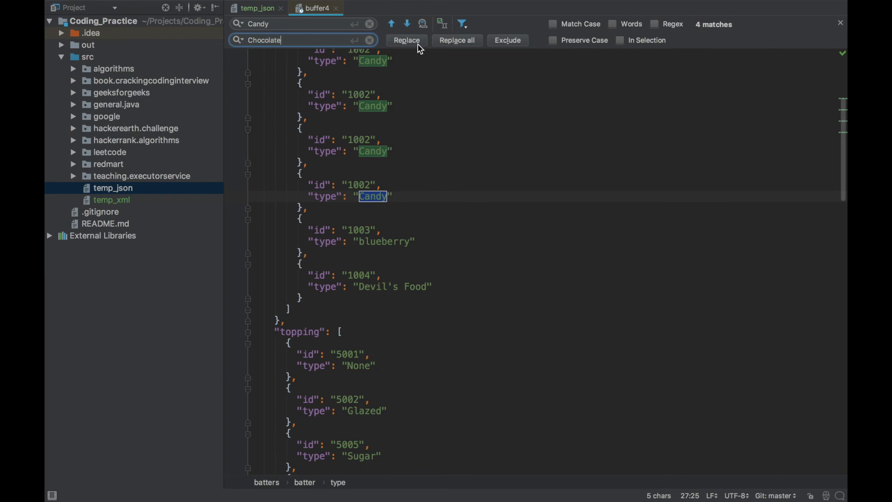
mouse_move(419, 48)
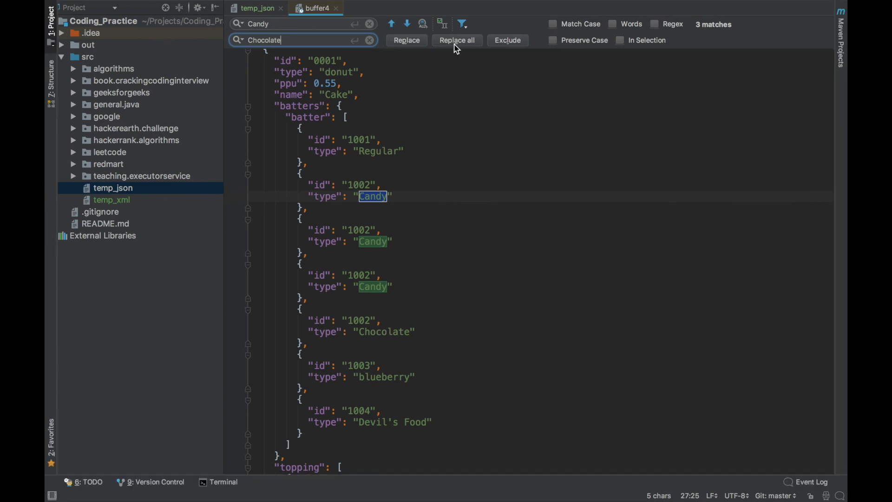
left_click(457, 40)
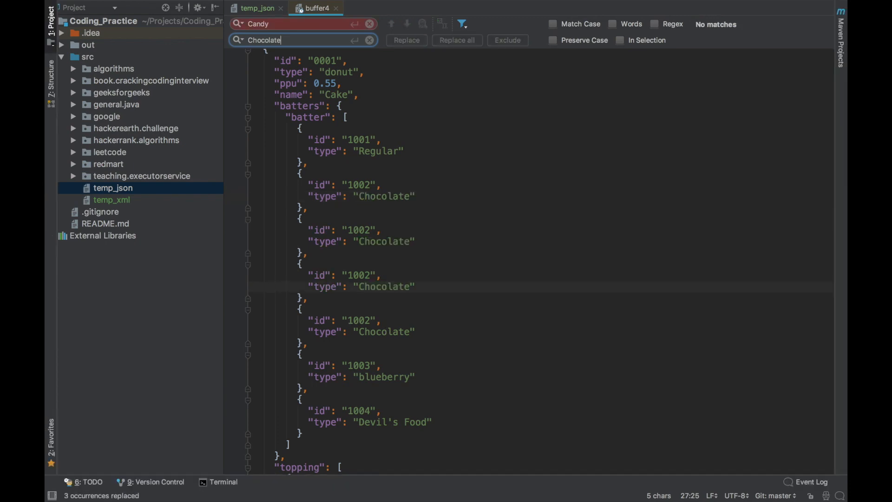
left_click(461, 128)
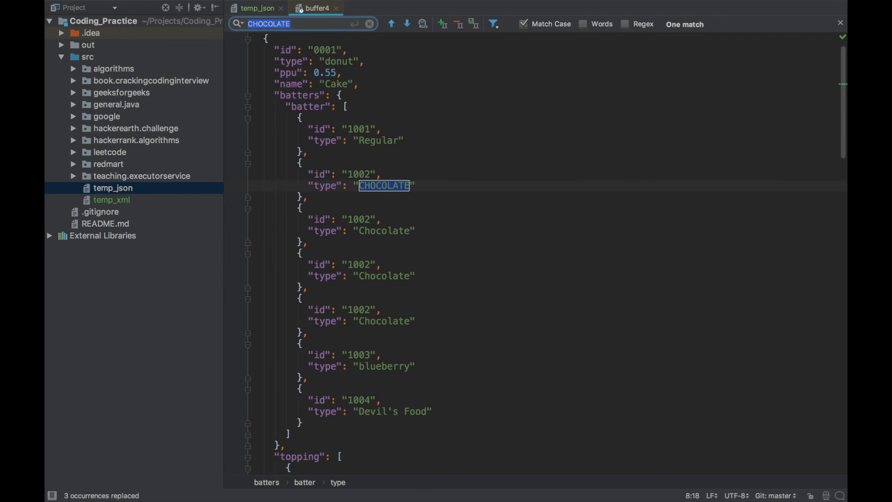
Step: Find CHOCOLATE across the project and preview the ChocolateDistribution and ChocolateFeast matches
key("shift+ctrl+f")
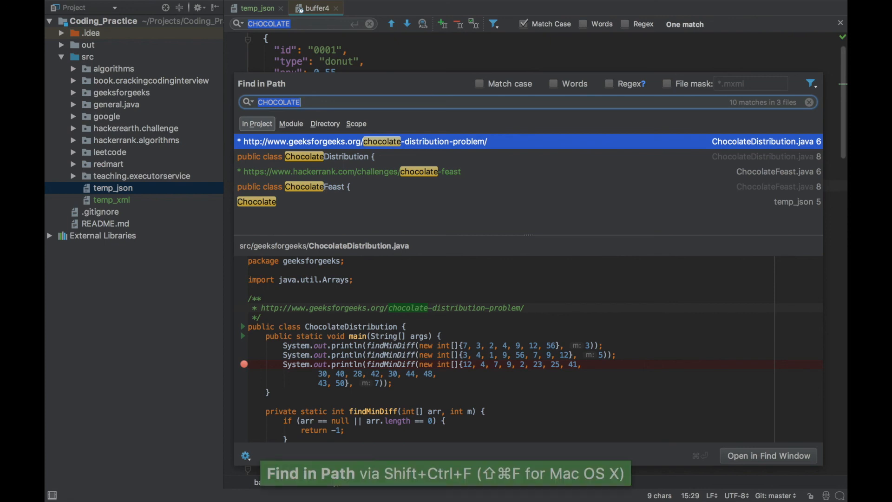
left_click(257, 201)
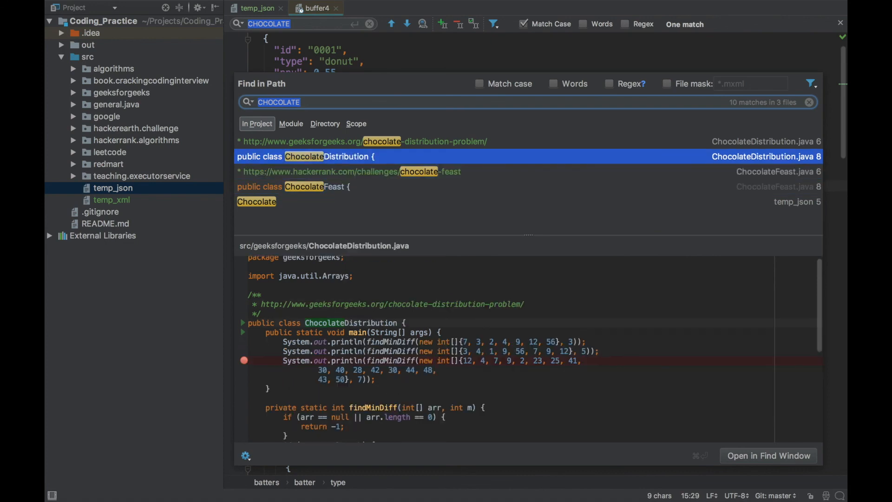
left_click(293, 187)
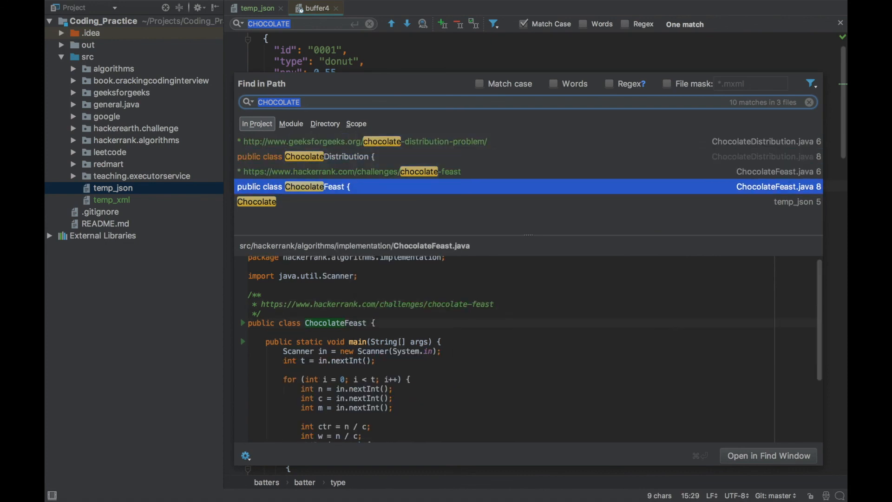